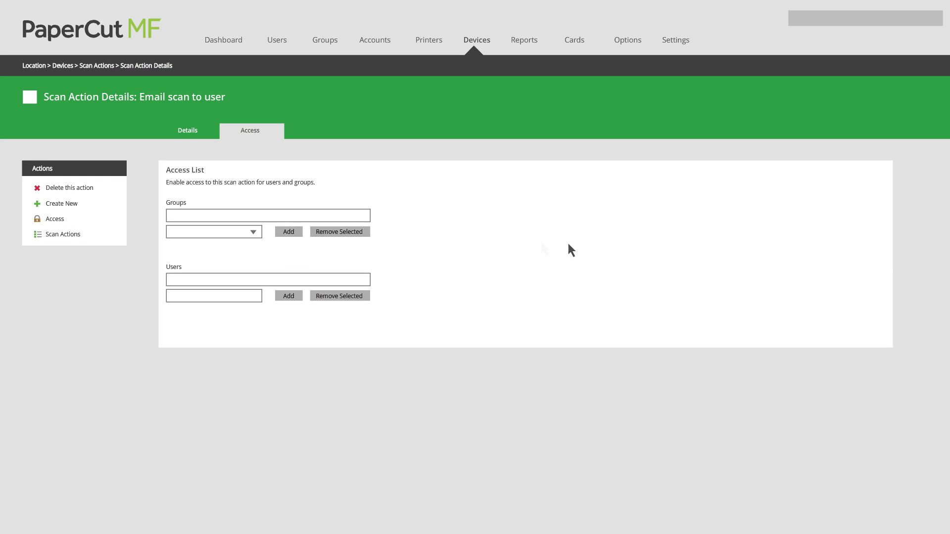
click(213, 231)
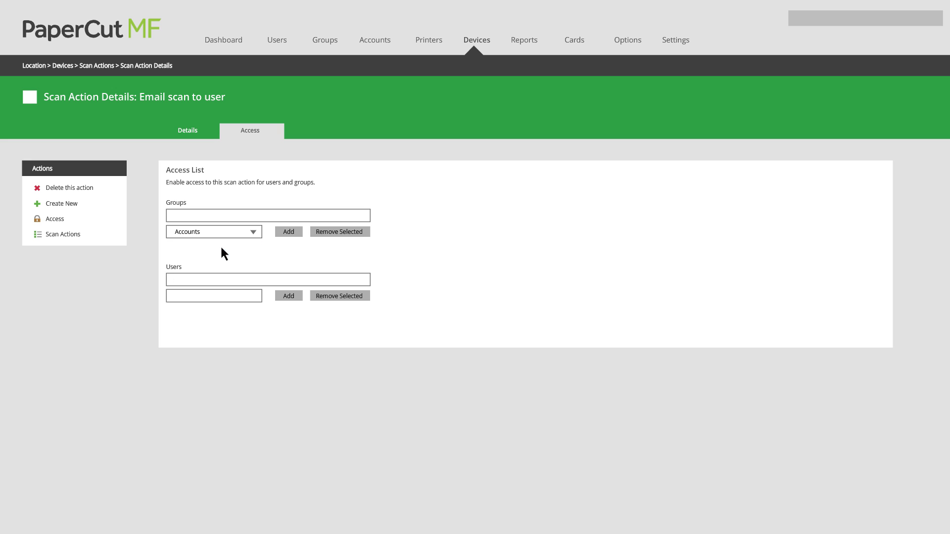
click(288, 231)
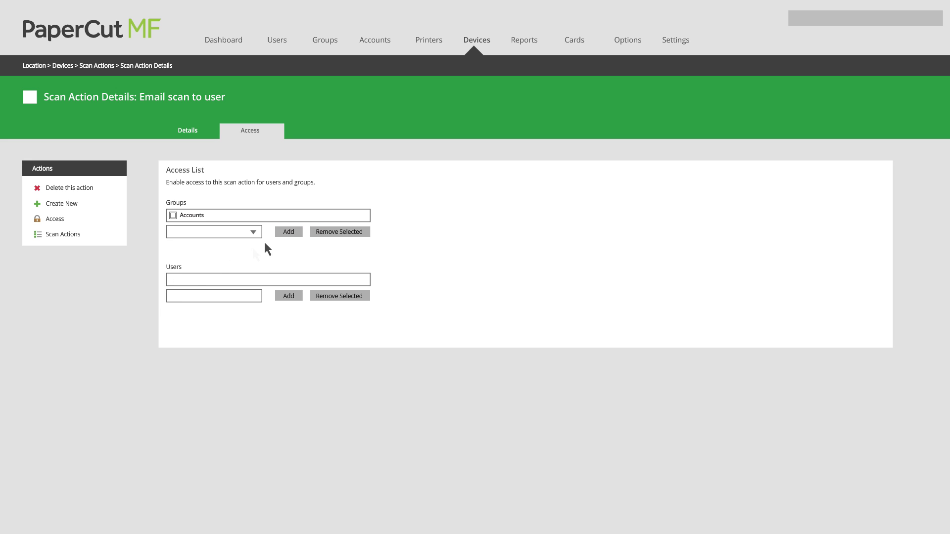
text(Marissa Jones)
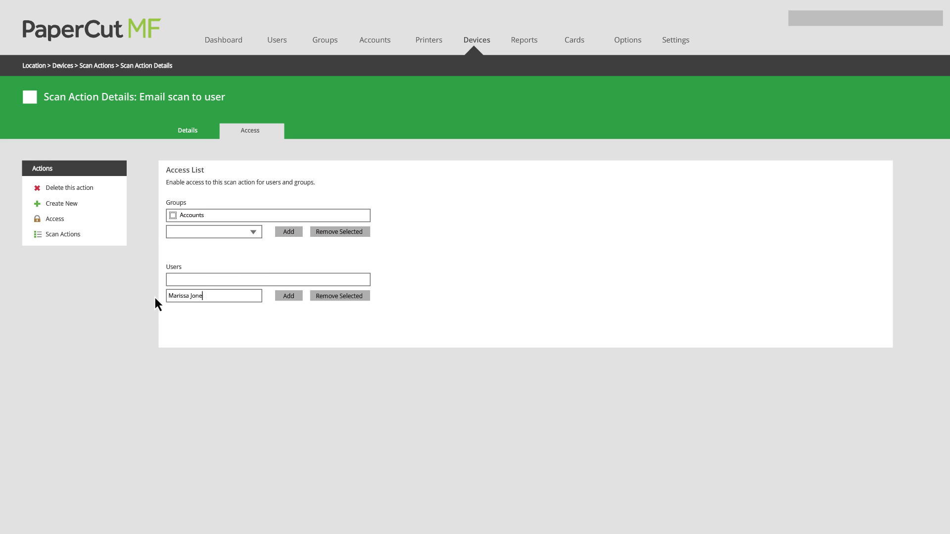
click(288, 295)
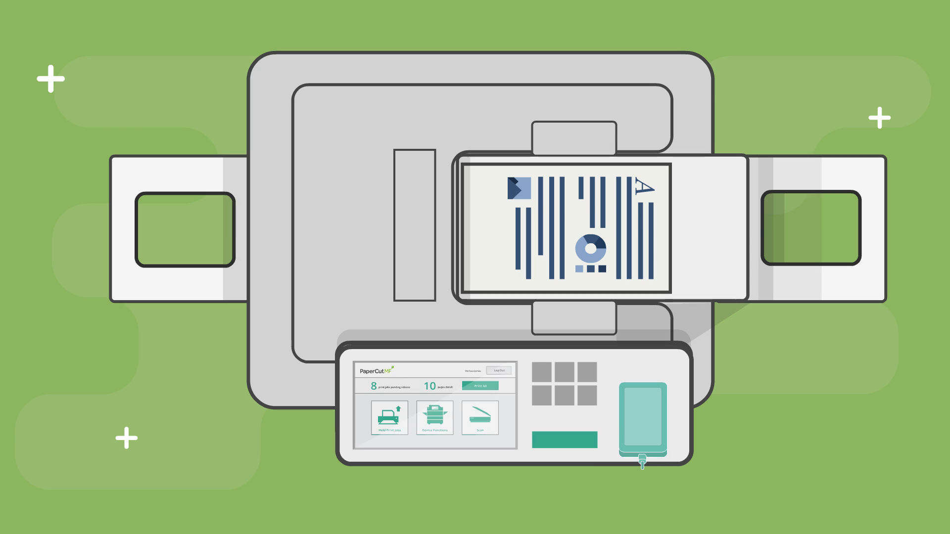
click(482, 417)
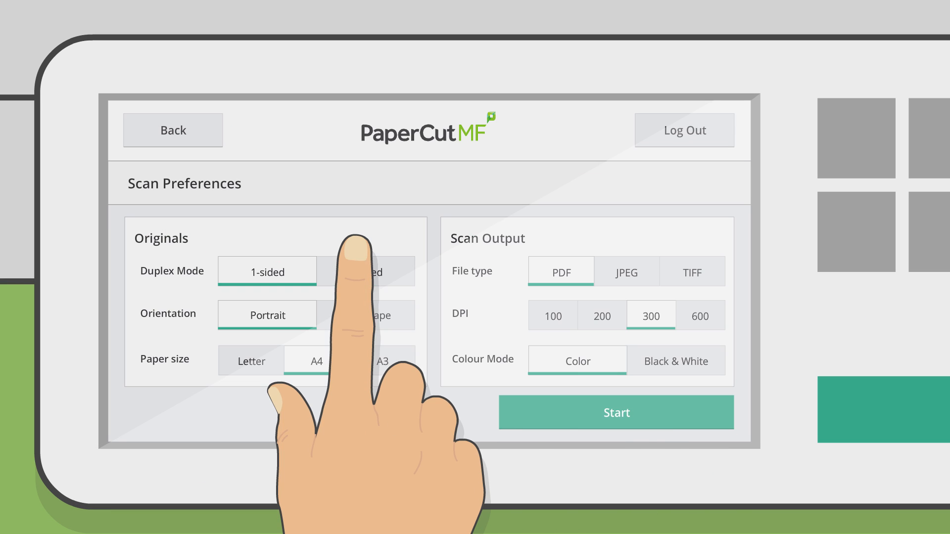